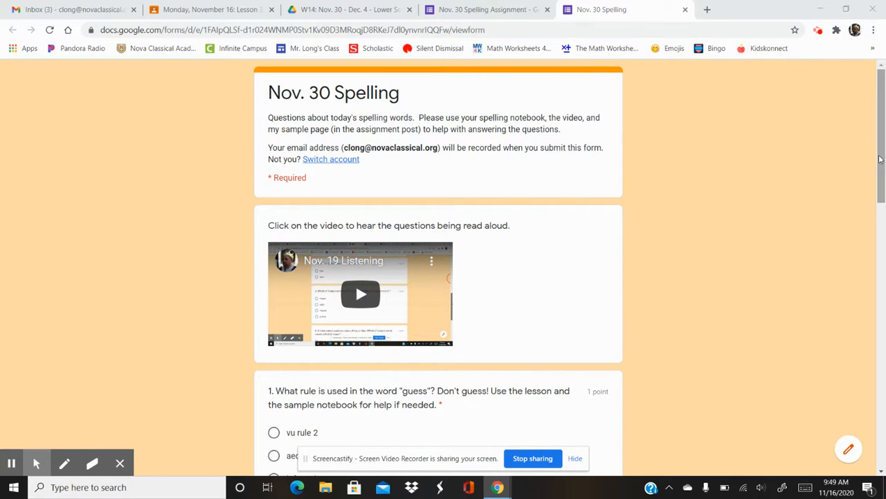
{"action": "scroll", "scroll_direction": "down", "scroll_amount": 3}
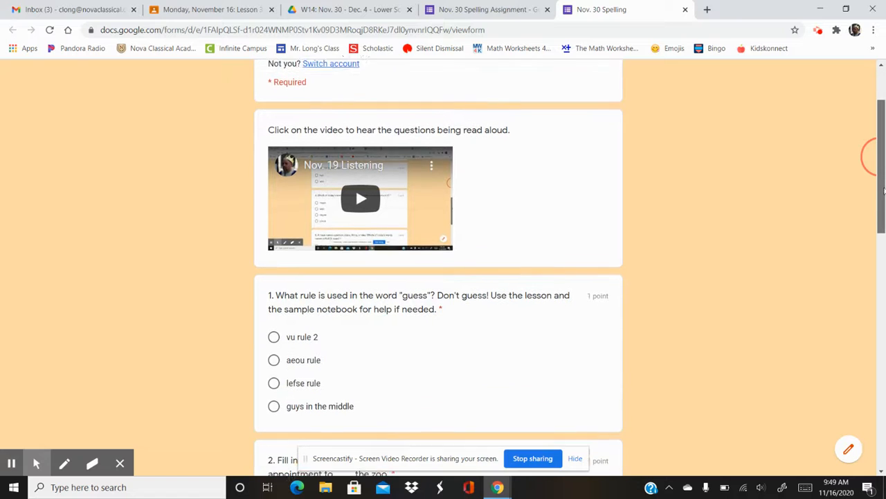
{"action": "scroll", "scroll_direction": "down", "scroll_amount": 3}
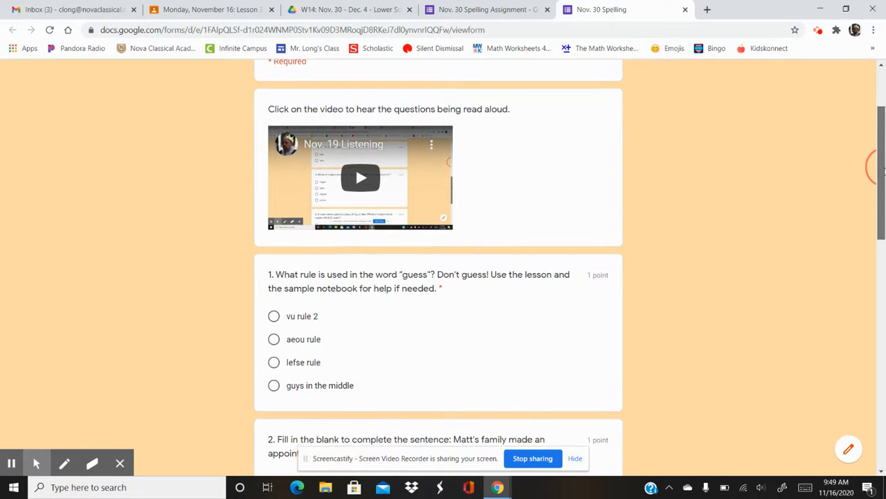
{"action": "scroll", "scroll_direction": "down", "scroll_amount": 3}
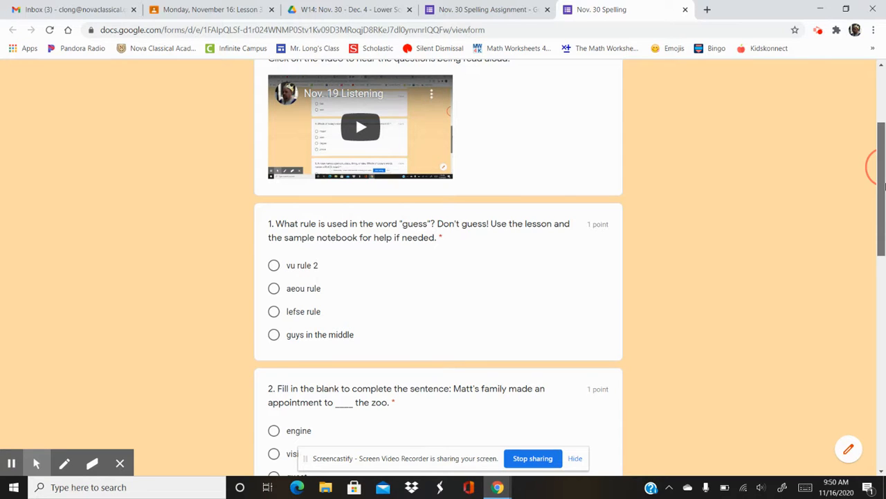
{"action": "scroll", "scroll_direction": "down", "scroll_amount": 3}
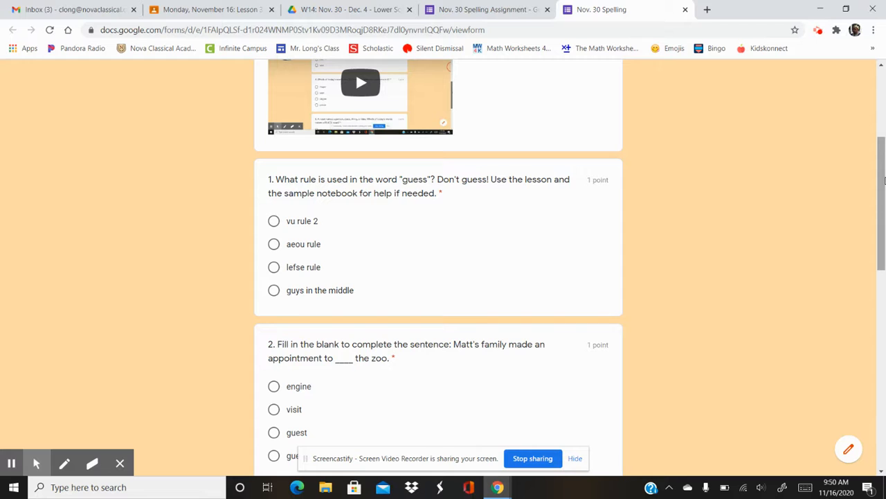
{"action": "scroll", "scroll_direction": "down", "scroll_amount": 3}
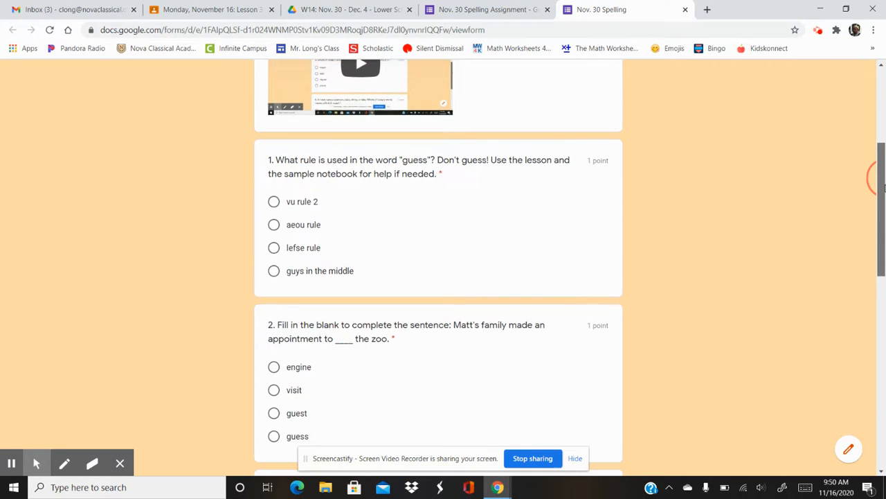
{"action": "scroll", "scroll_direction": "down", "scroll_amount": 3}
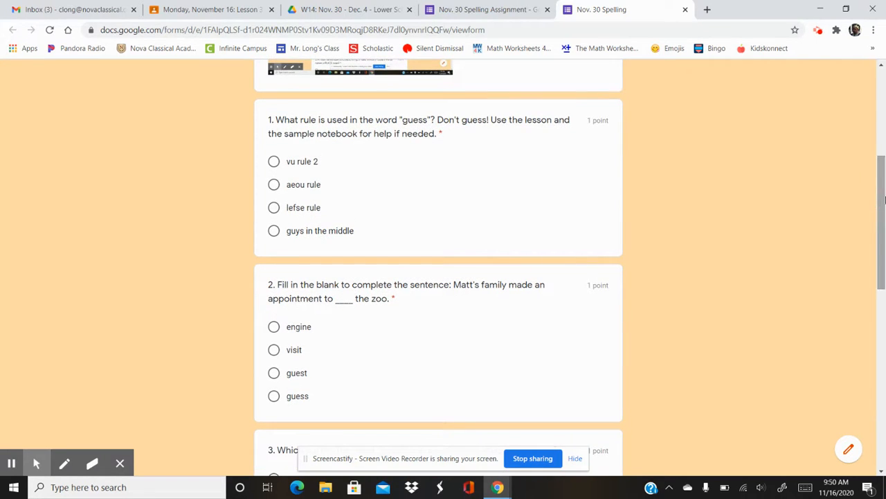
{"action": "mouse_move", "coordinate": [762, 233]}
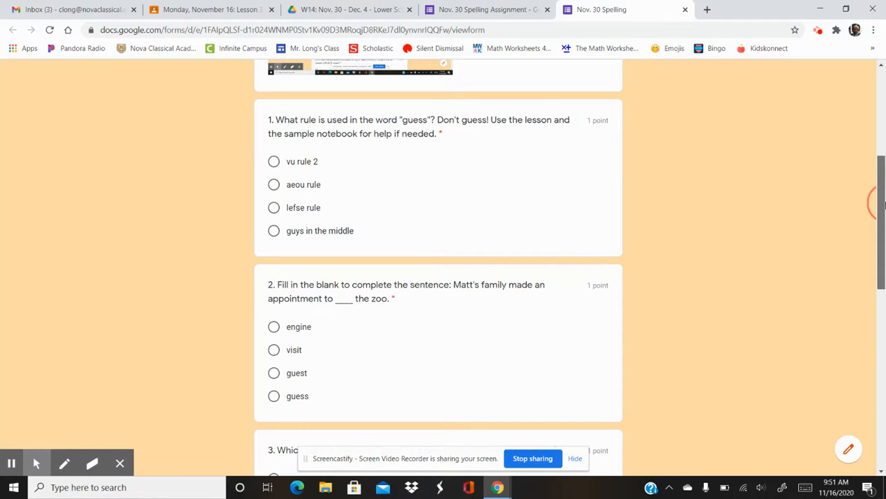
{"action": "scroll", "scroll_direction": "down", "scroll_amount": 3}
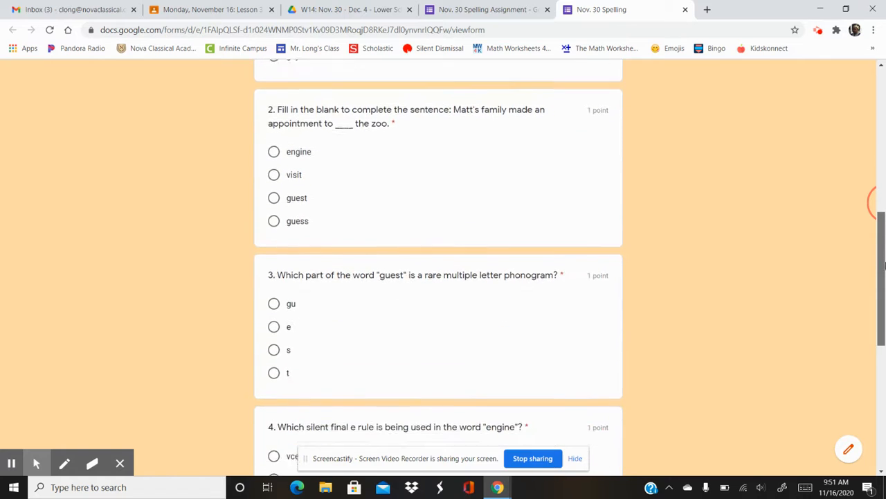
{"action": "scroll", "scroll_direction": "down", "scroll_amount": 3}
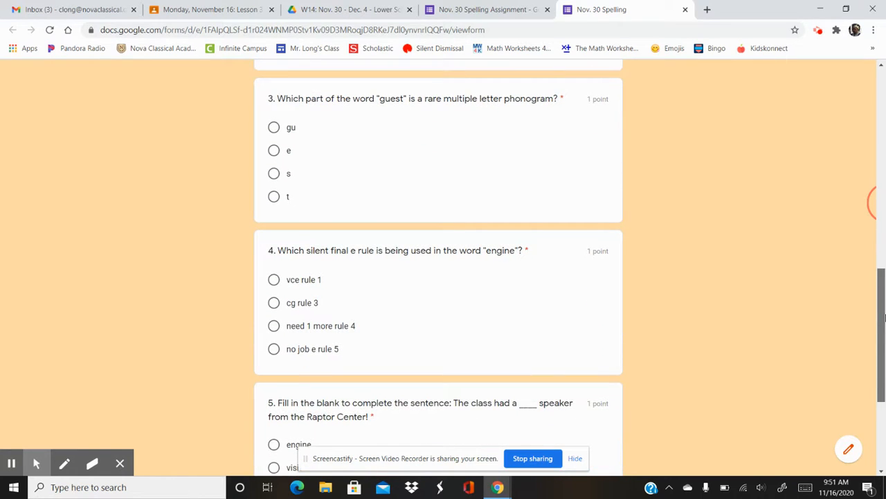
{"action": "scroll", "scroll_direction": "down", "scroll_amount": 3}
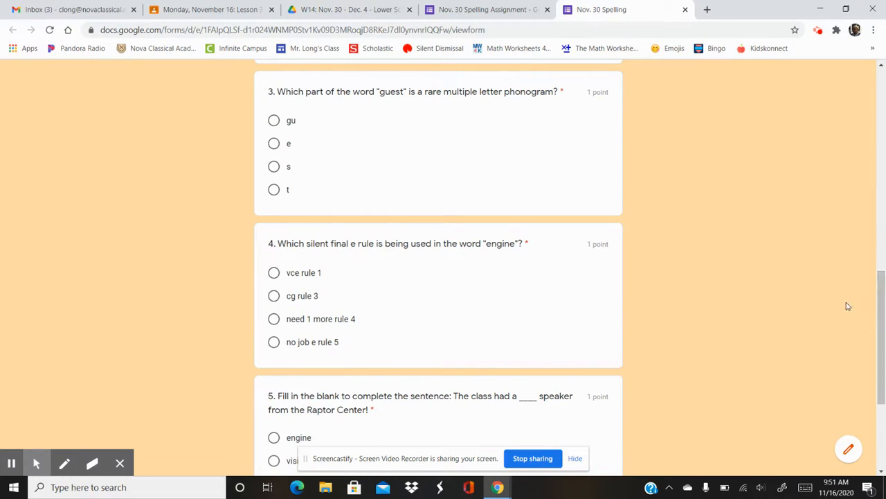
{"action": "mouse_move", "coordinate": [828, 306]}
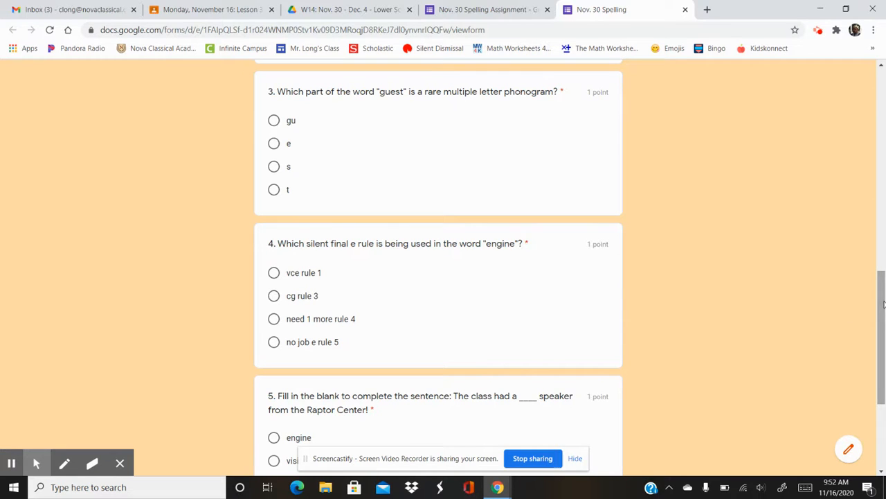
{"action": "scroll", "scroll_direction": "down", "scroll_amount": 3}
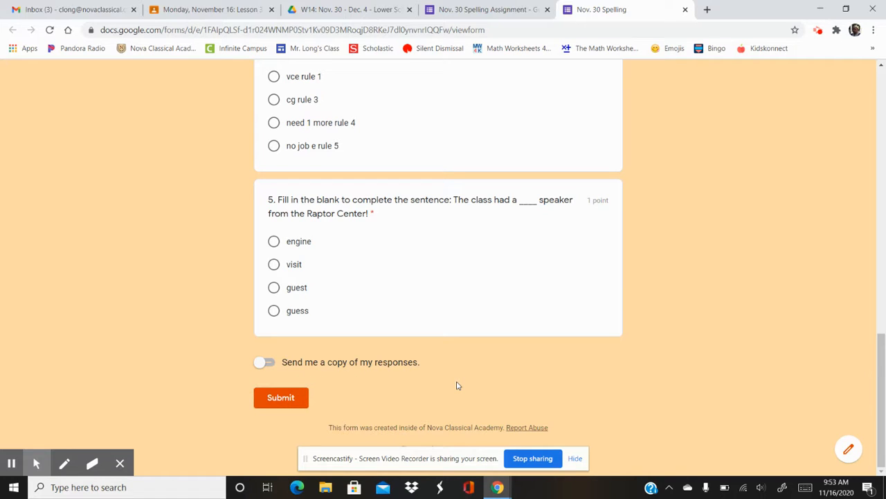
{"action": "mouse_move", "coordinate": [539, 400]}
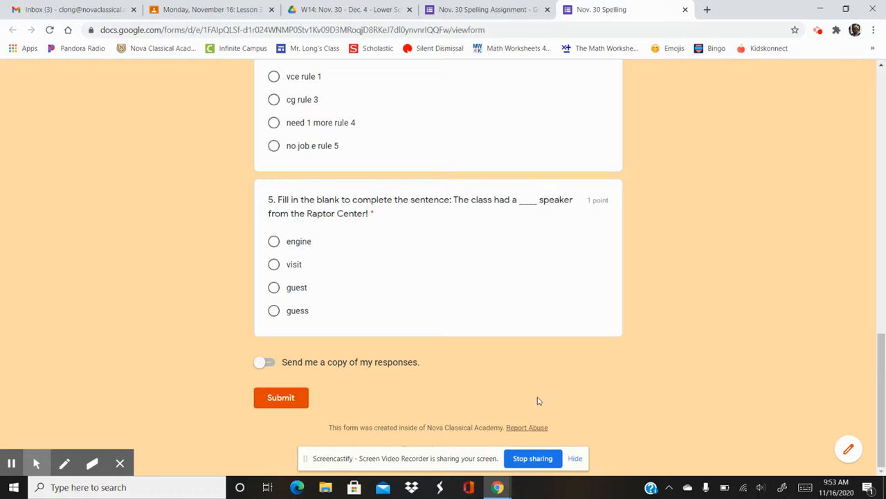
{"action": "mouse_move", "coordinate": [770, 252]}
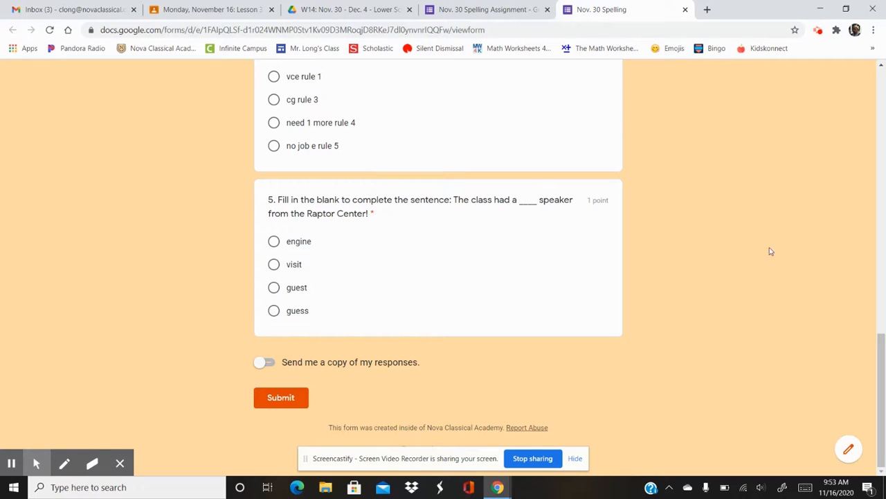